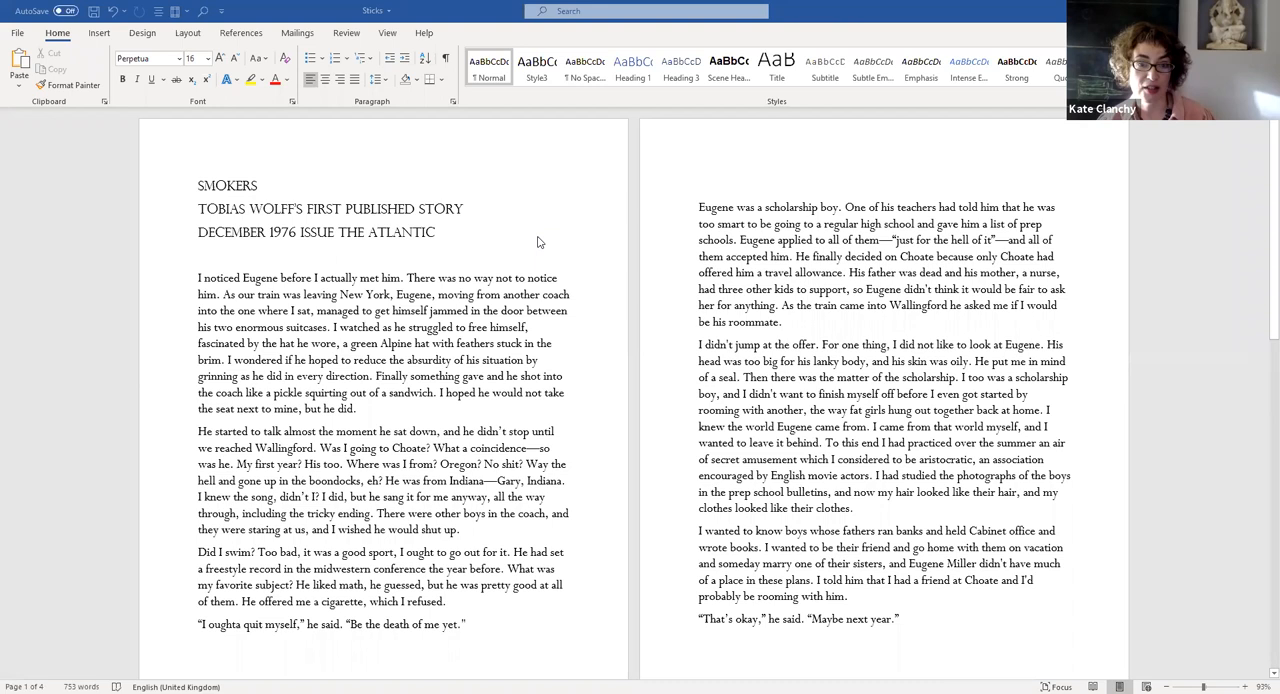
mouse_move(515, 249)
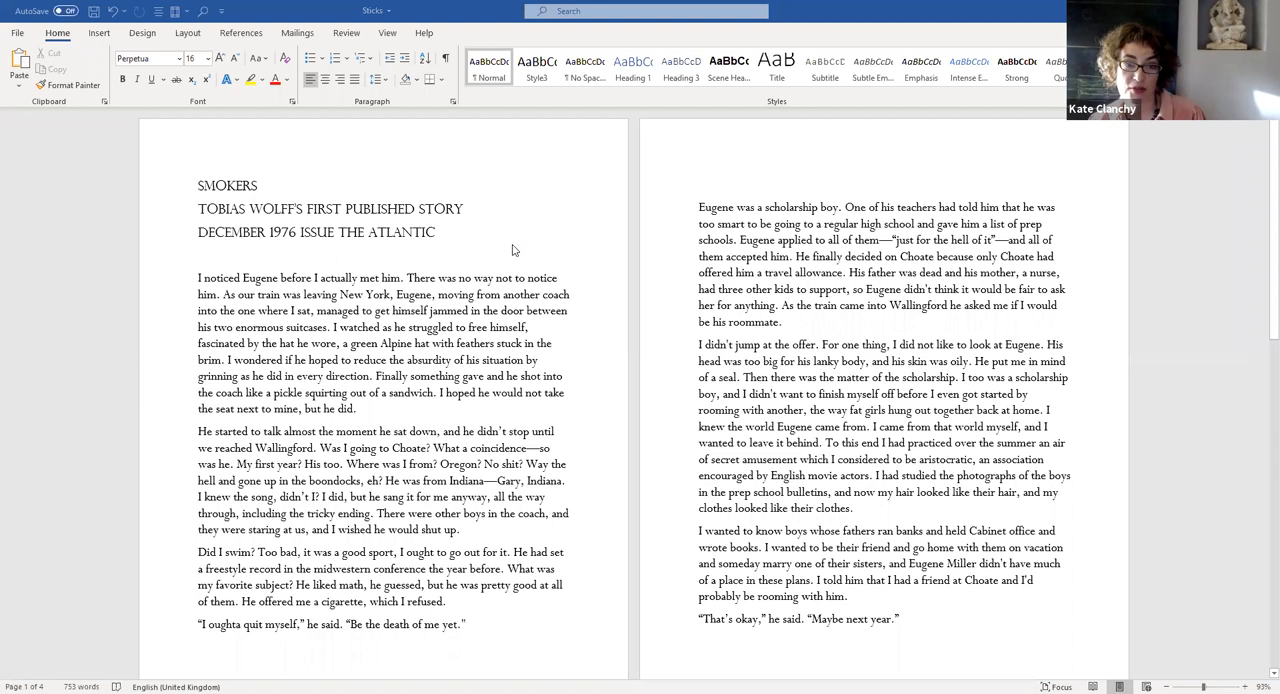
mouse_move(438, 238)
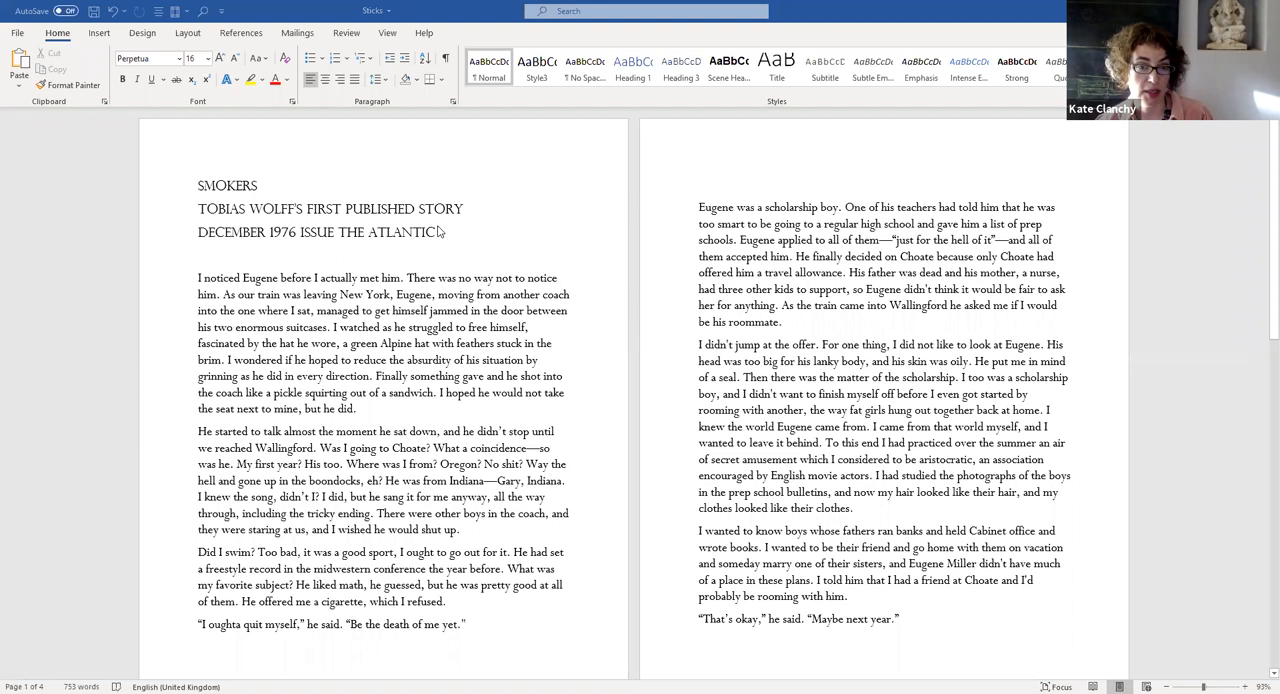
mouse_move(310, 250)
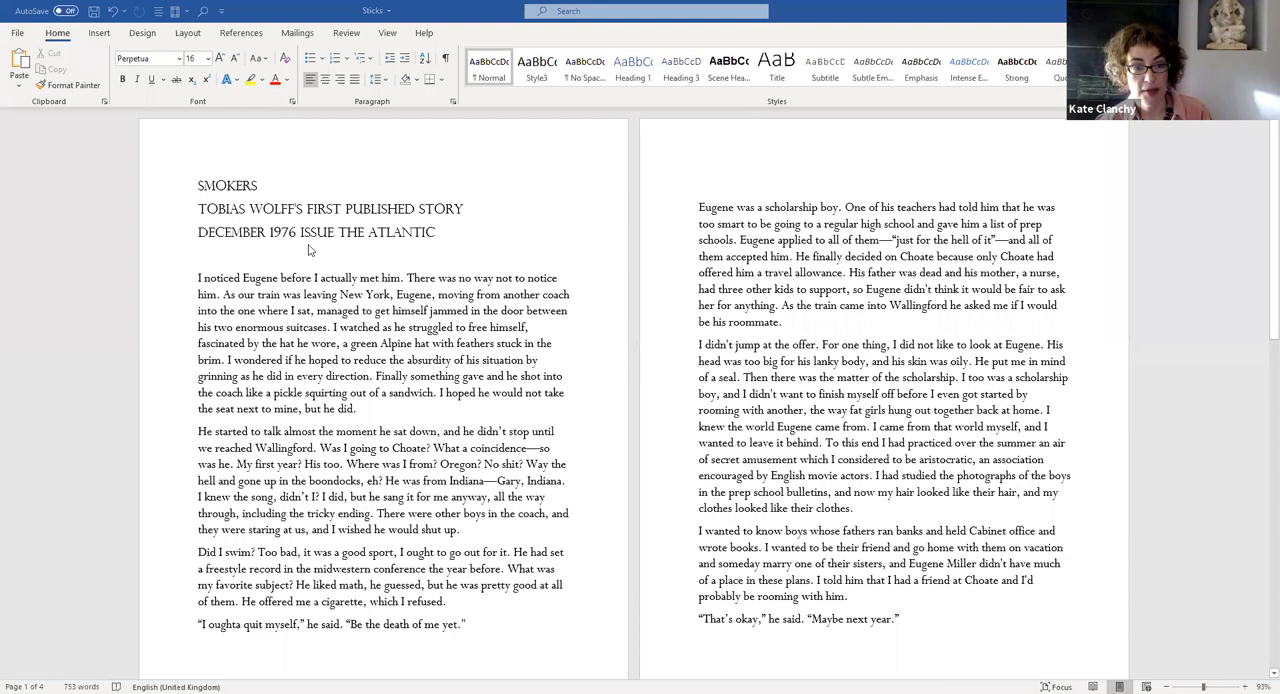
mouse_move(444, 347)
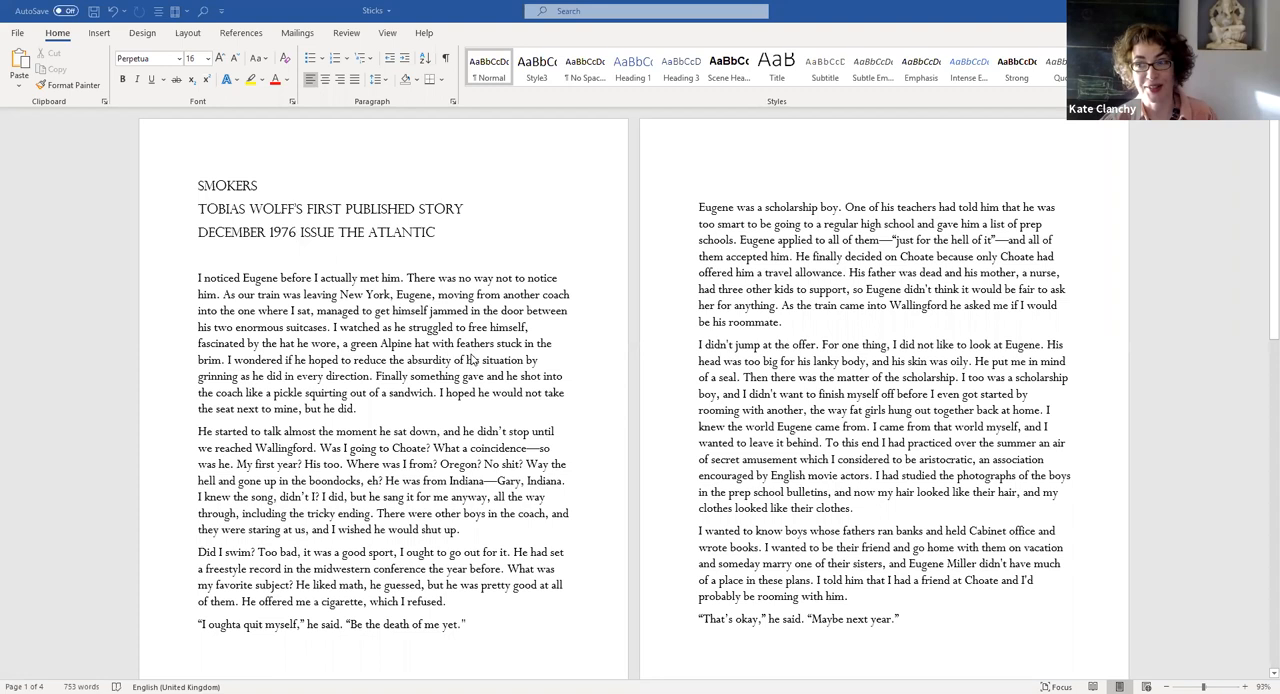
mouse_move(407, 406)
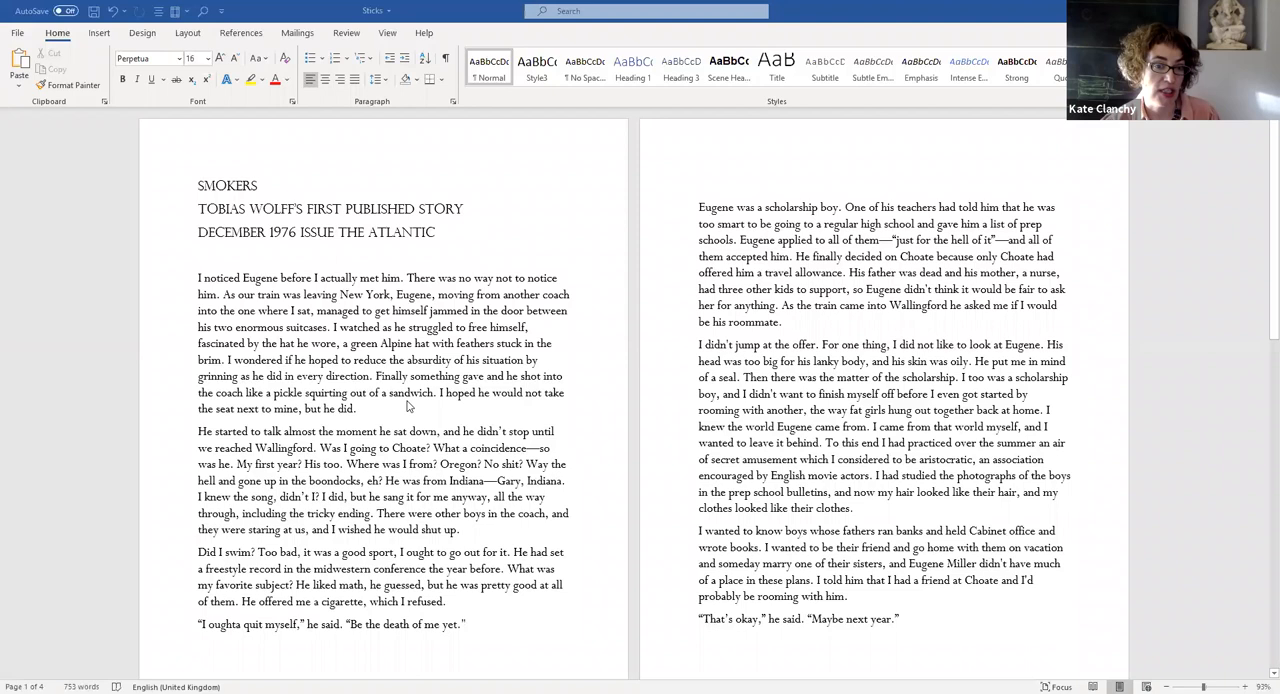
mouse_move(541, 311)
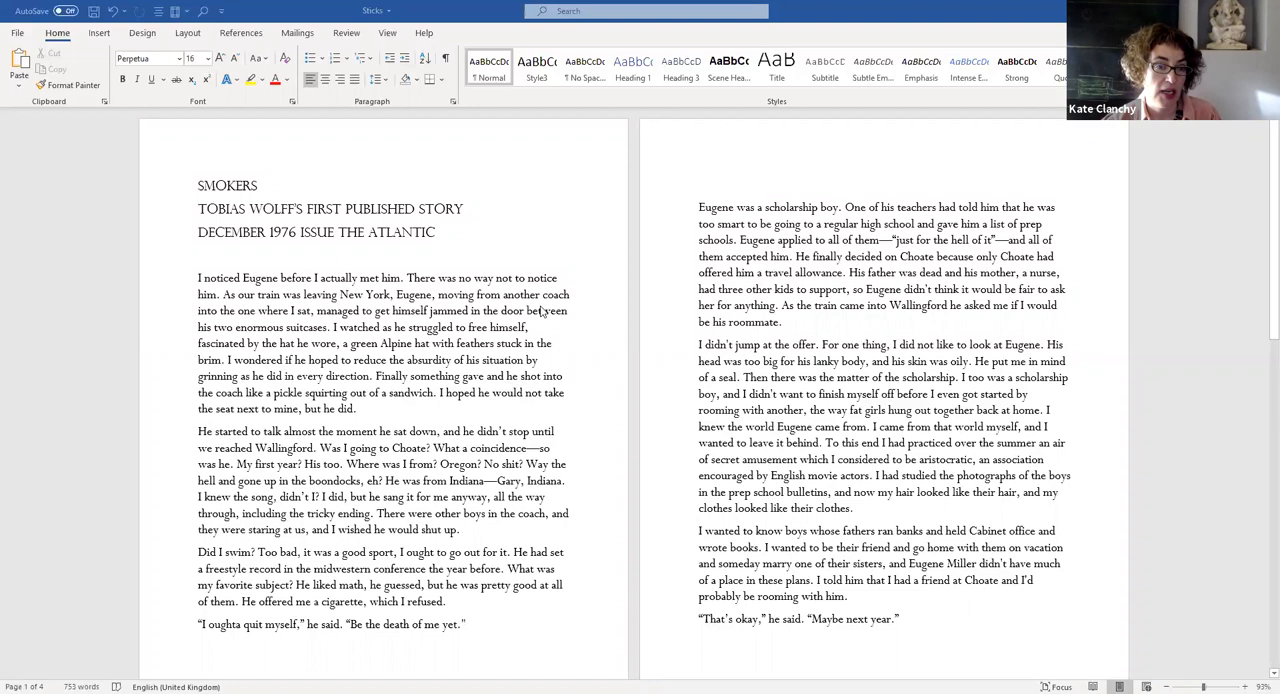
mouse_move(569, 353)
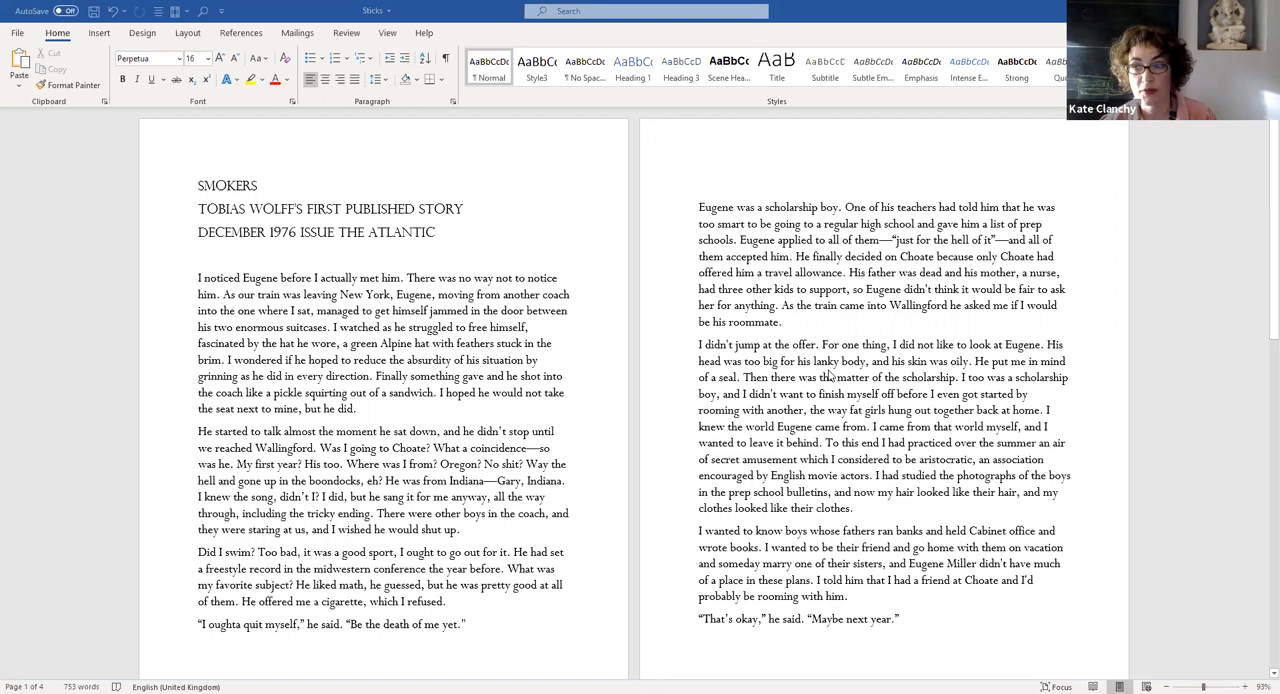
mouse_move(805, 335)
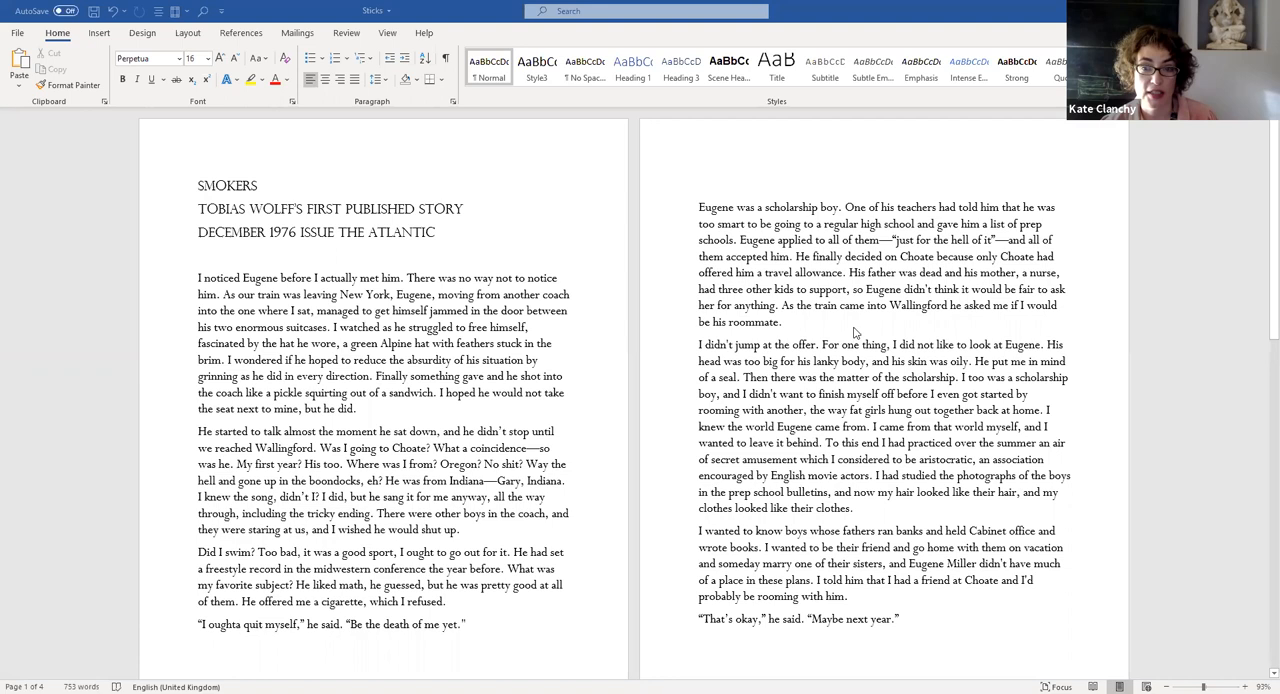
mouse_move(855, 364)
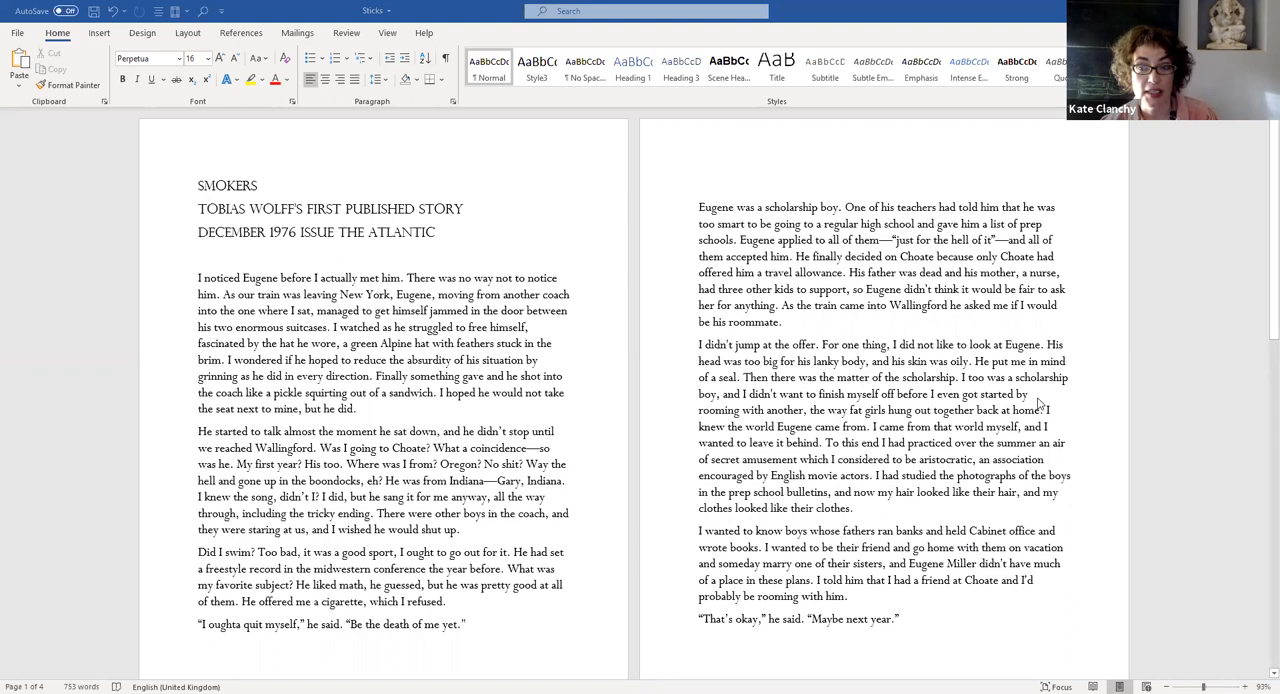
mouse_move(1038, 403)
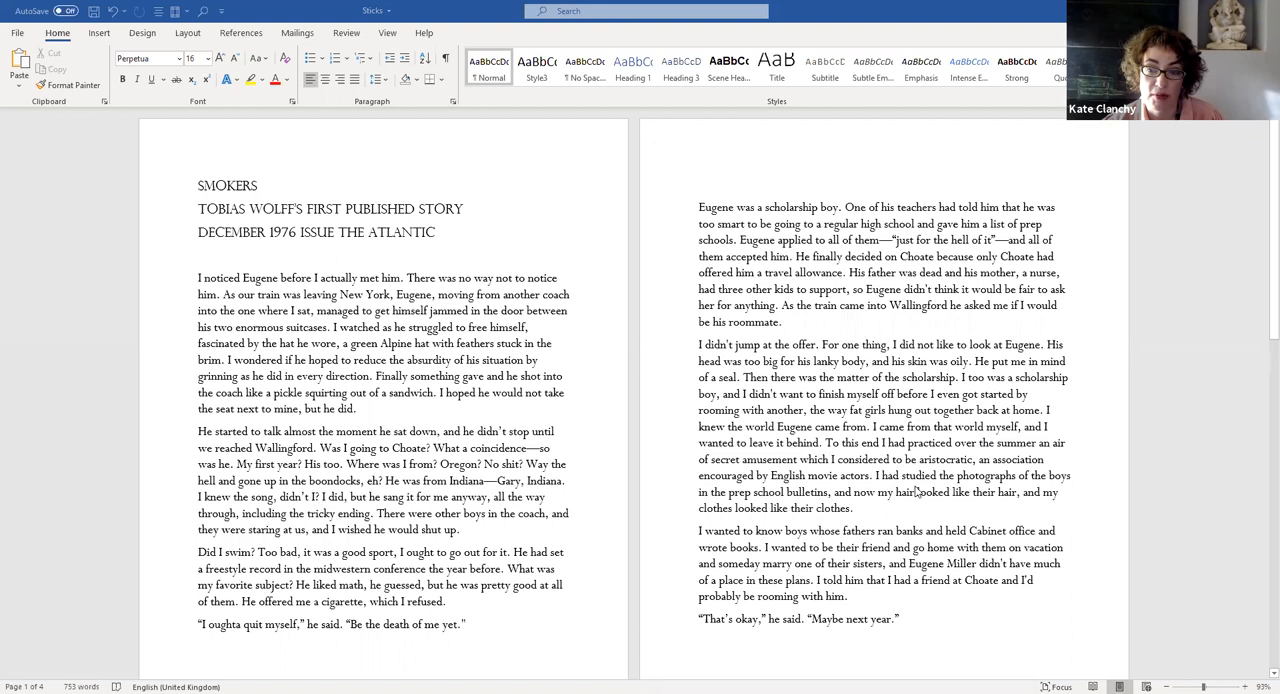
mouse_move(917, 493)
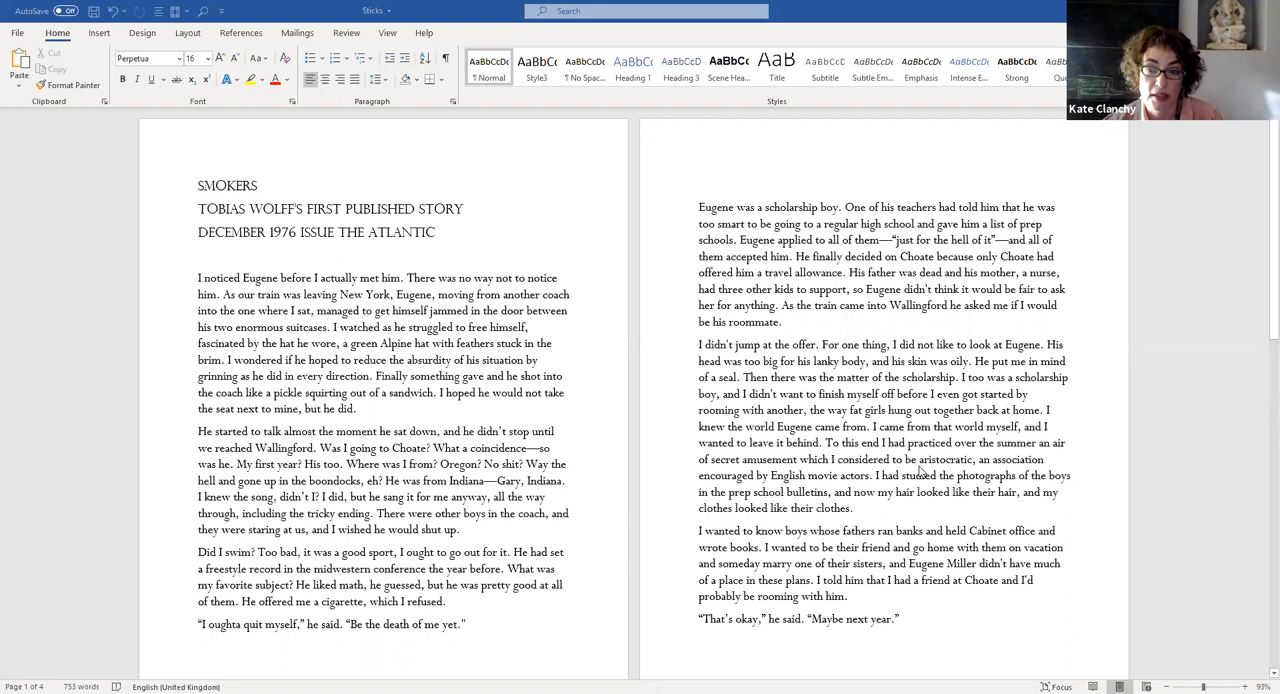
mouse_move(1220, 322)
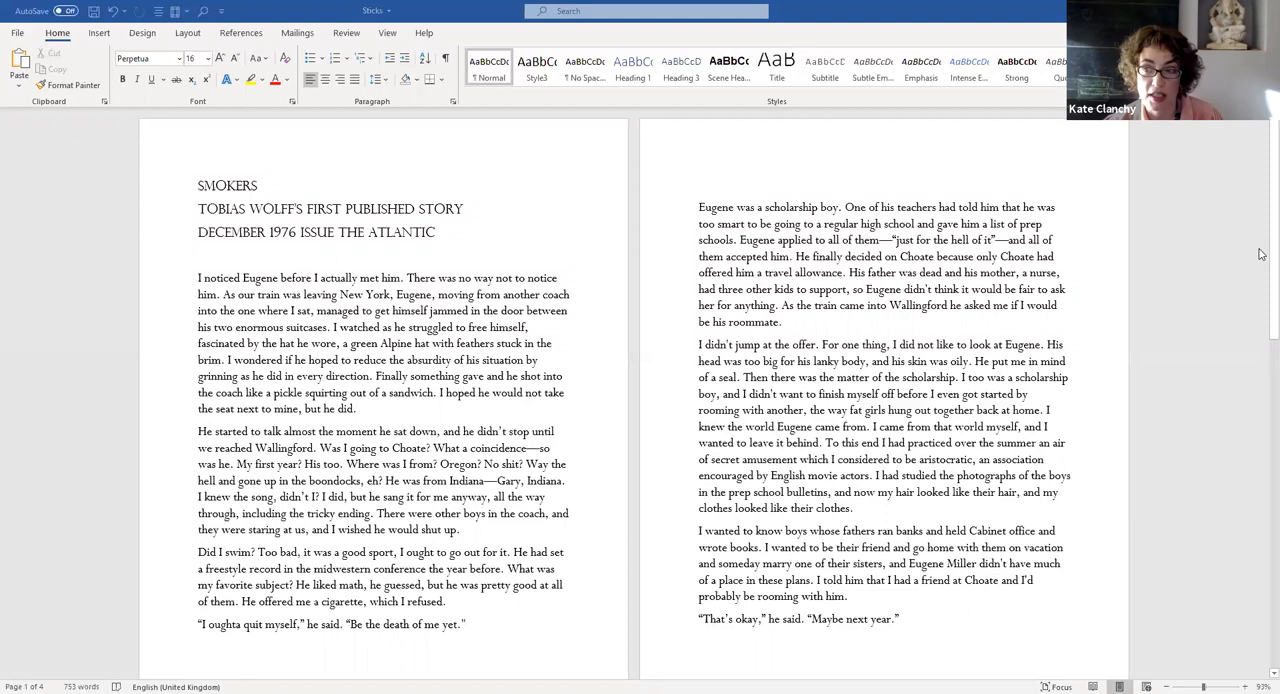
mouse_move(1261, 271)
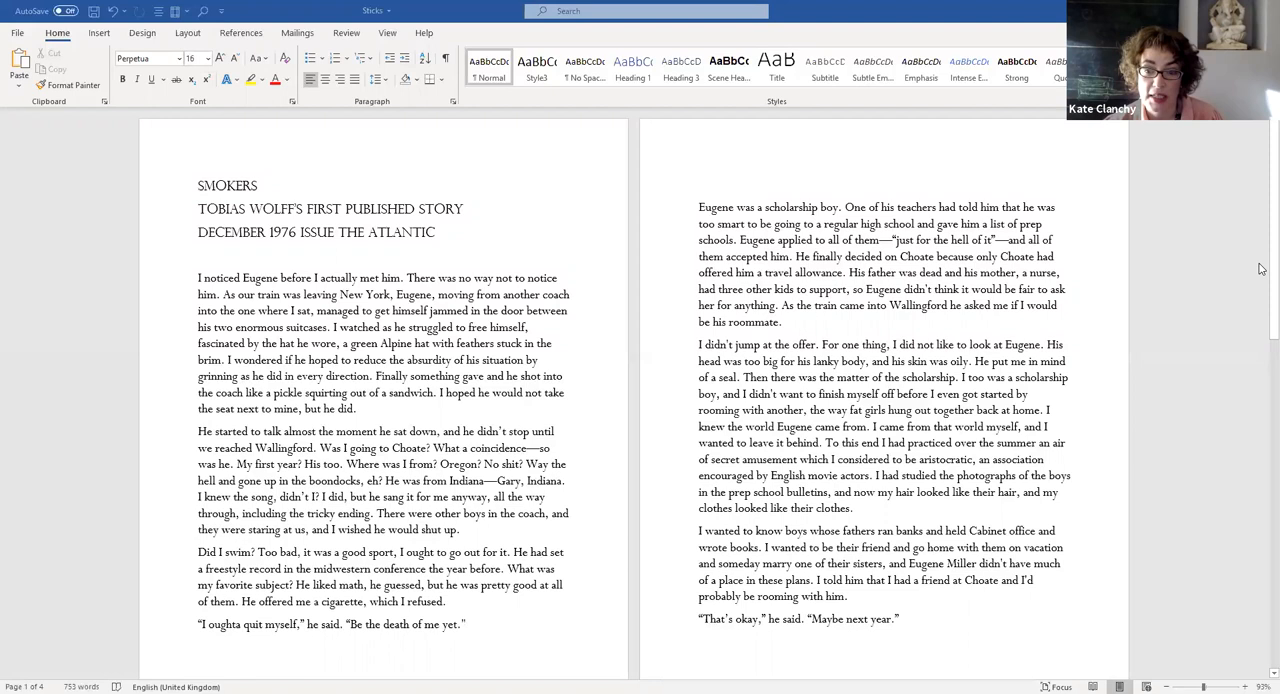
Scroll the document to the Furniture Game and associated-images exercise pages
scroll(down, 3)
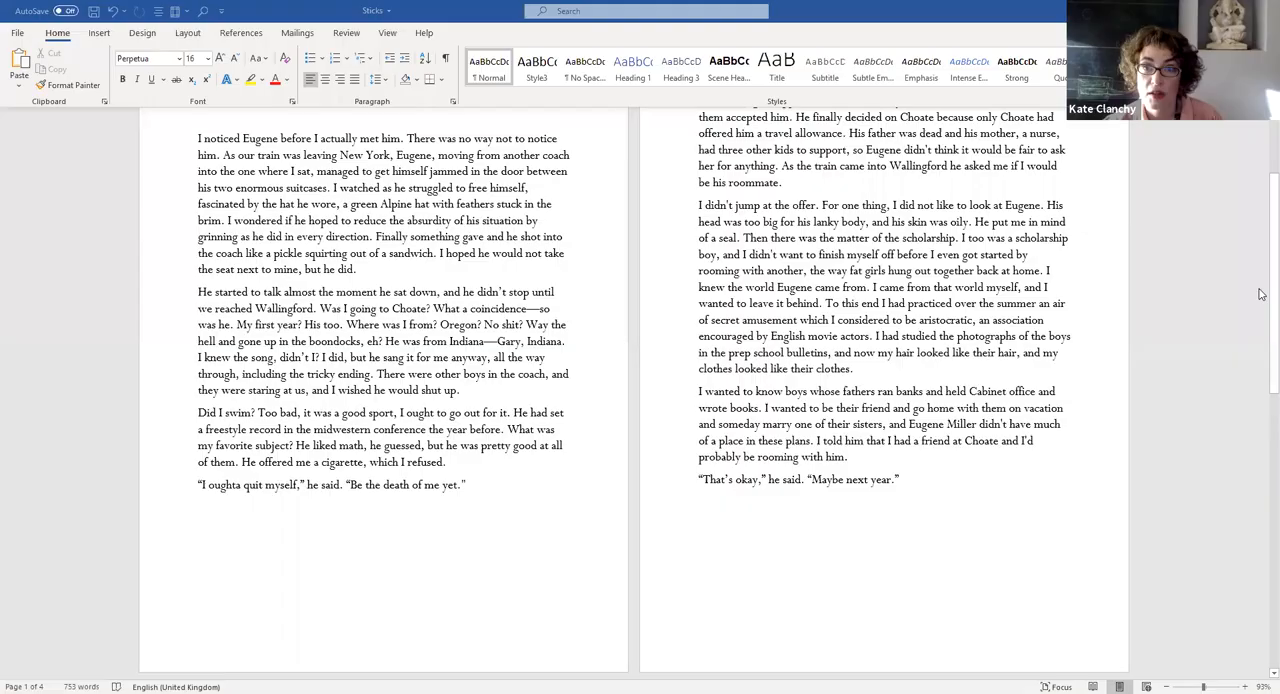
mouse_move(1262, 458)
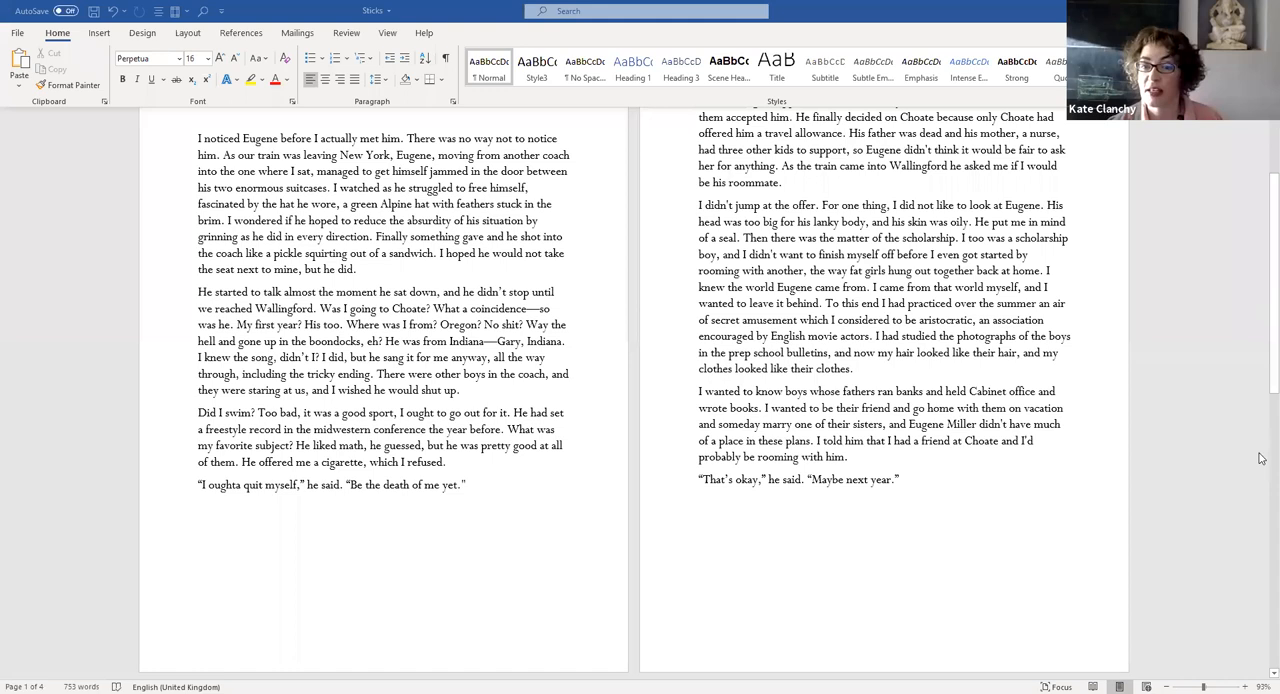
scroll(up, 3)
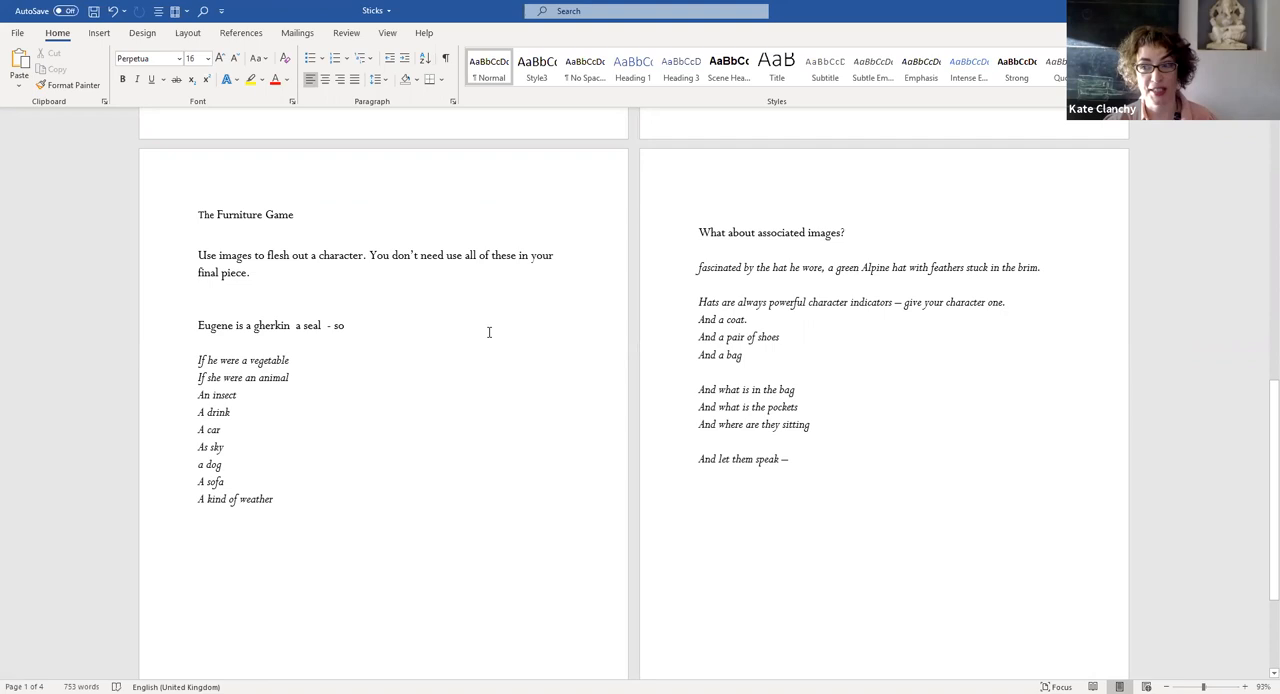
mouse_move(464, 295)
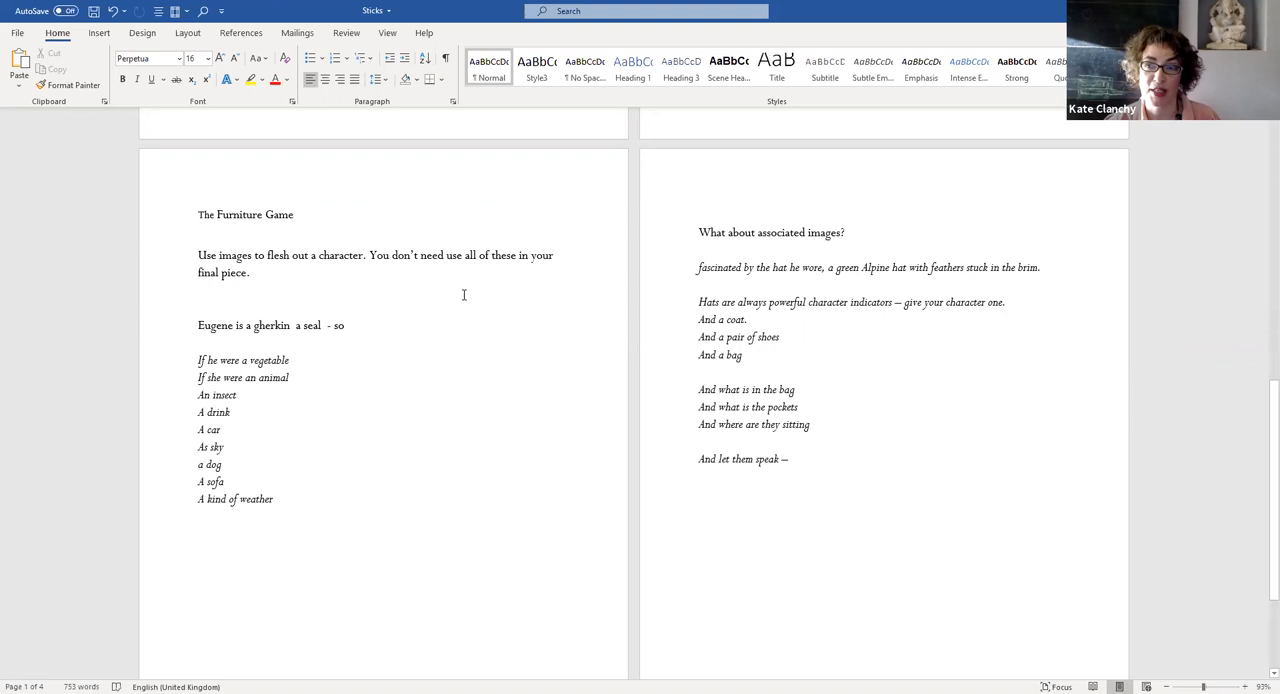
mouse_move(449, 284)
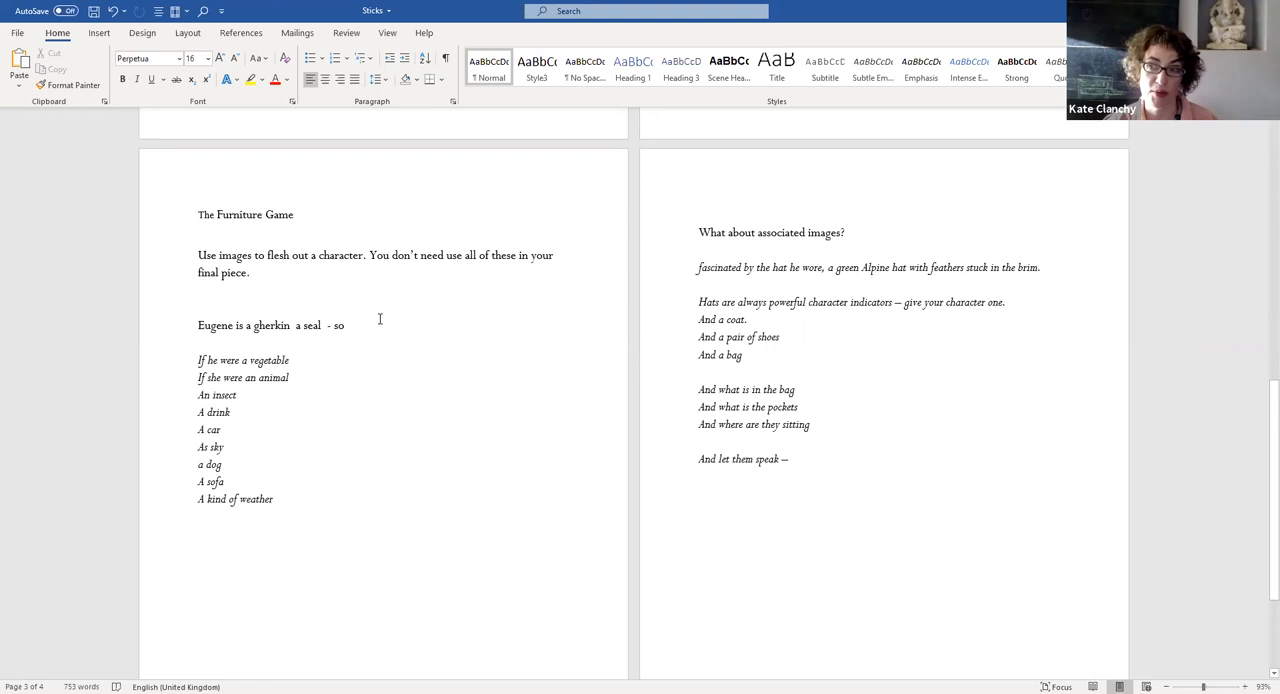
mouse_move(341, 340)
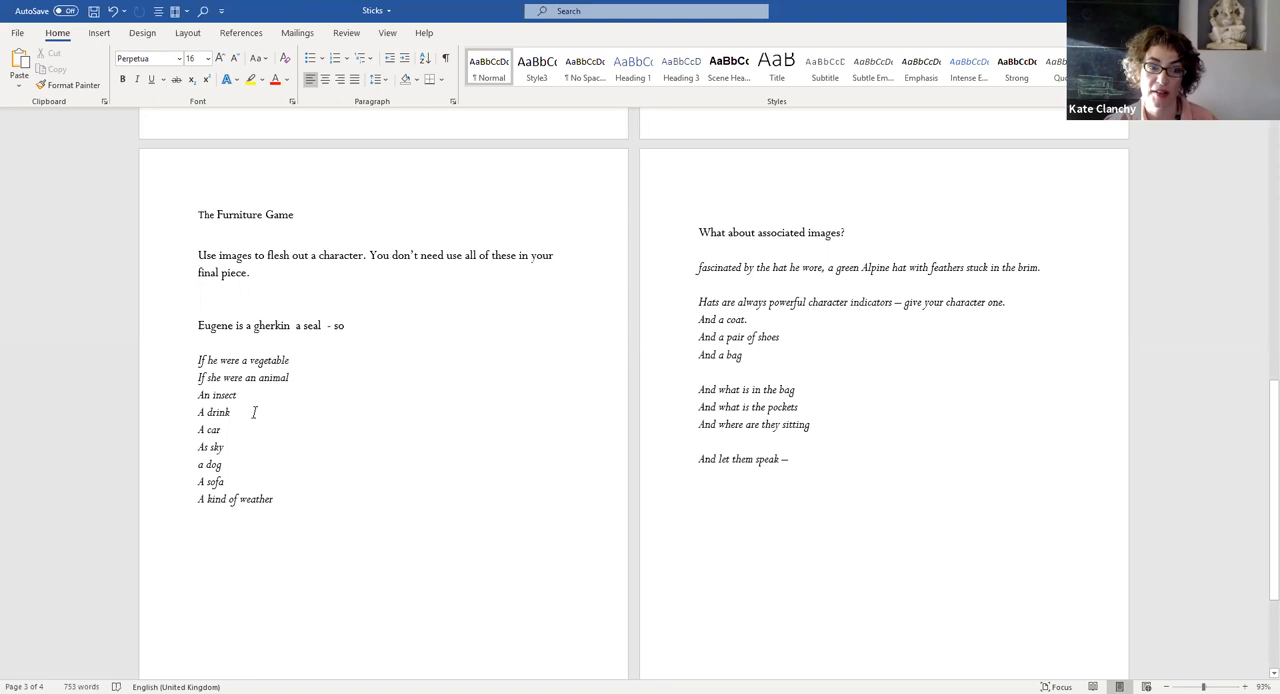
mouse_move(298, 413)
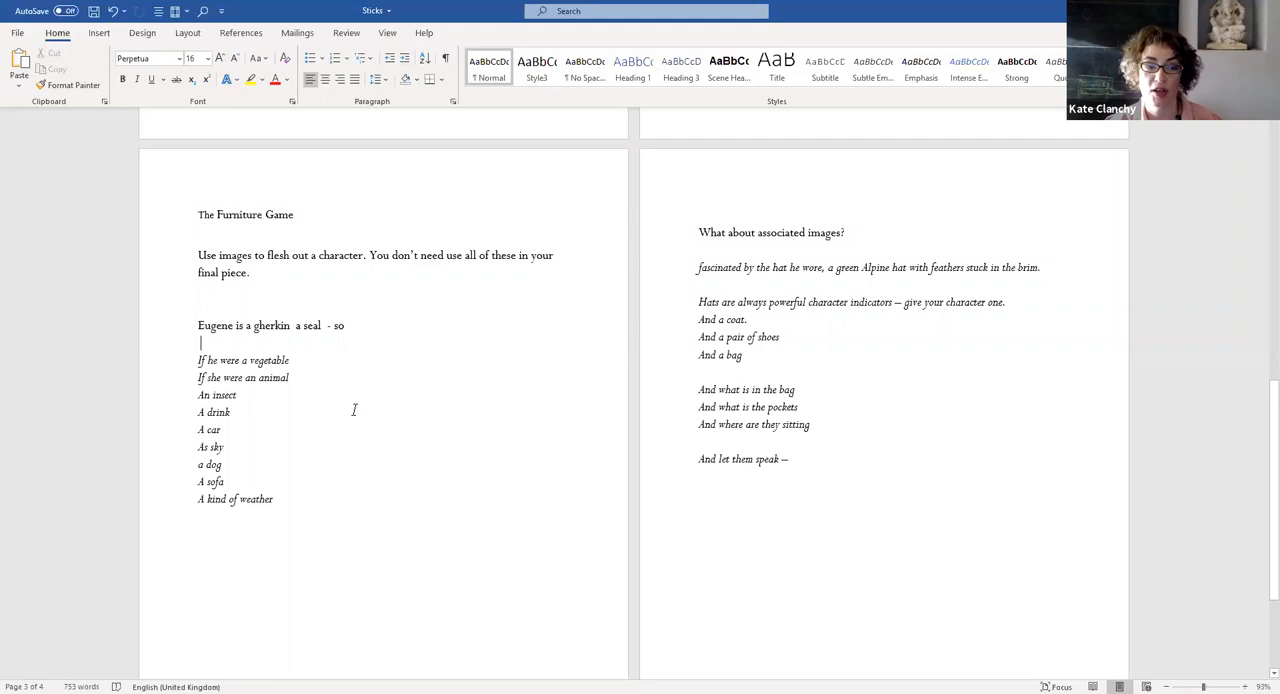
mouse_move(407, 373)
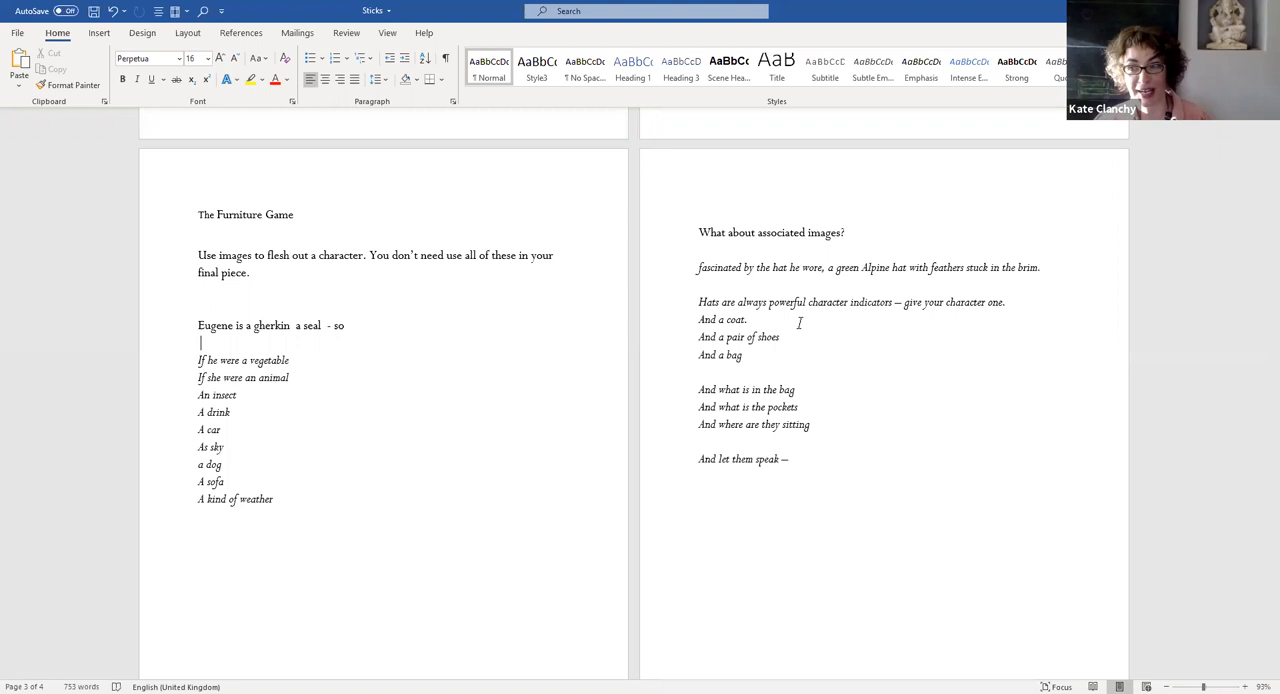
mouse_move(785, 344)
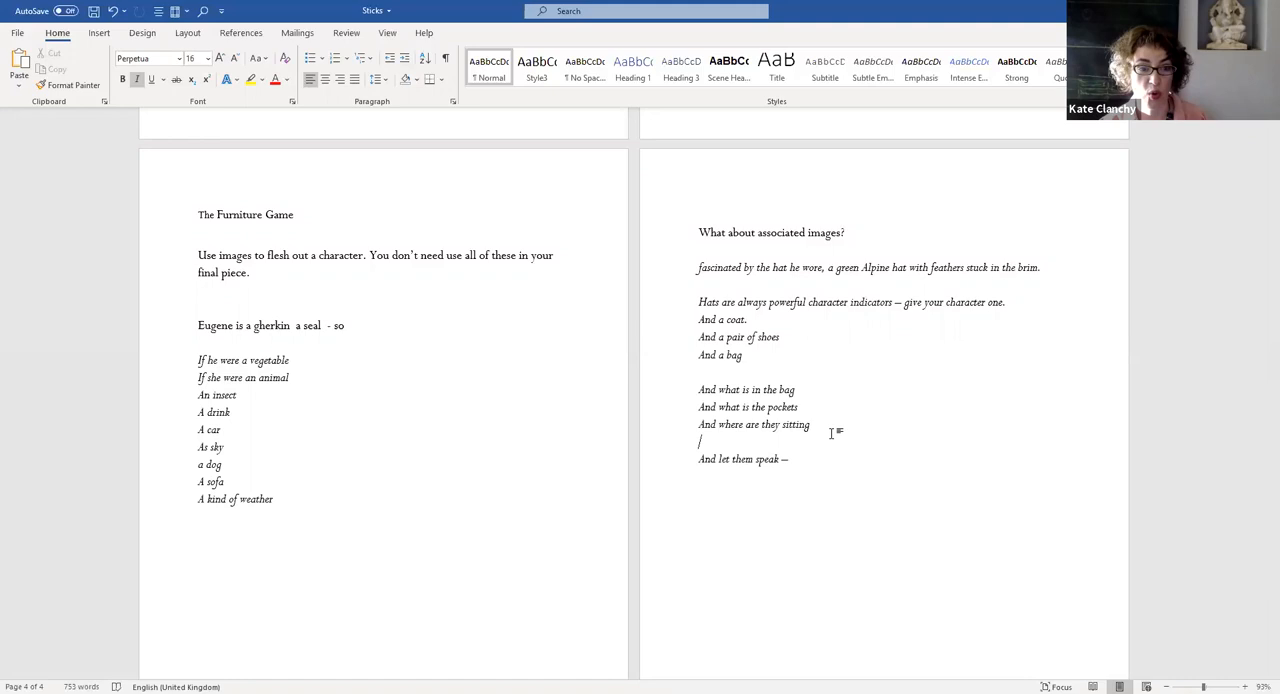
key(backspace)
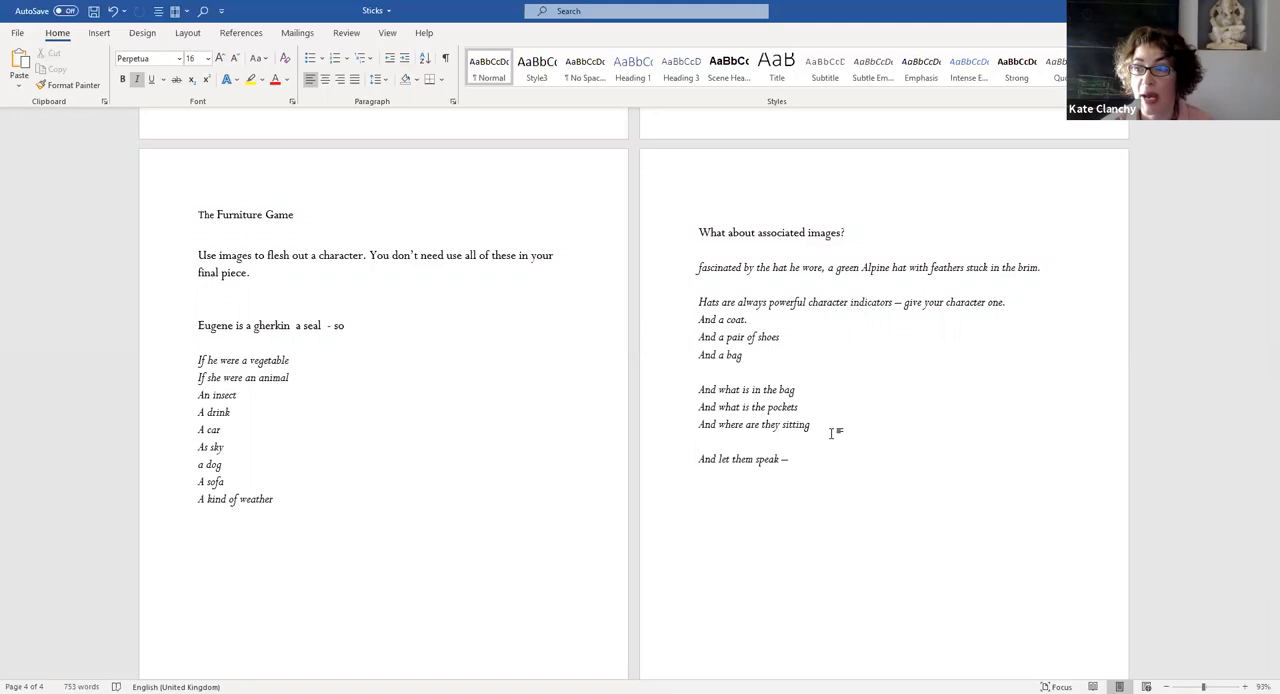